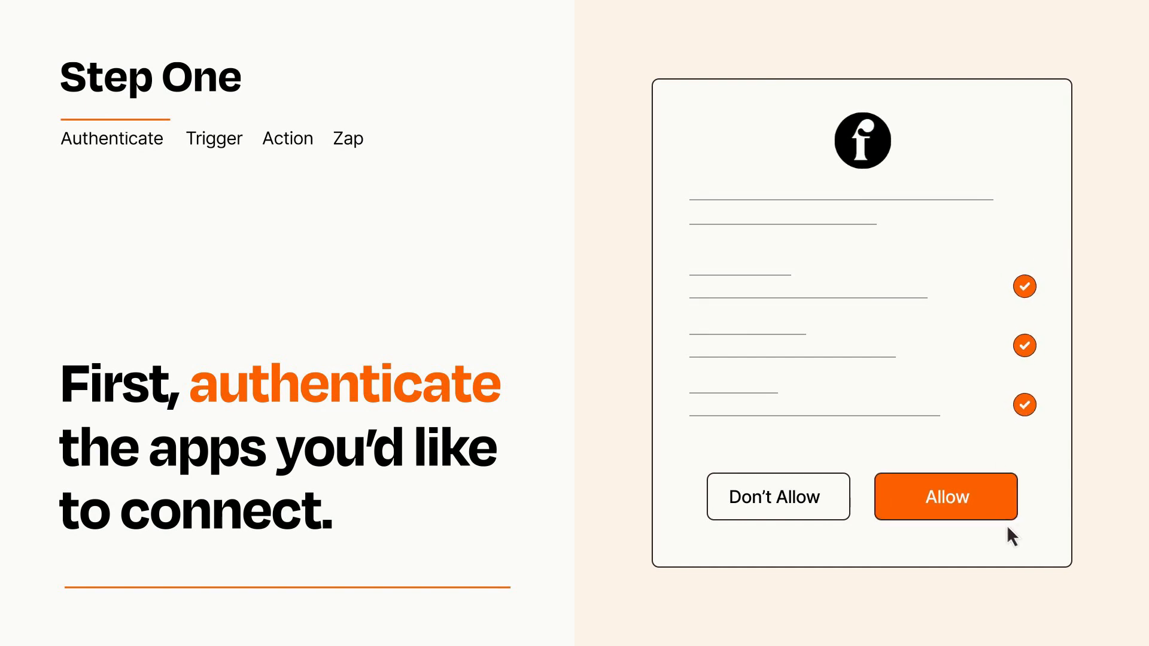
Allow the authorization request so the app is authenticated with Zapier
{"action": "left_click", "coordinate": [946, 497]}
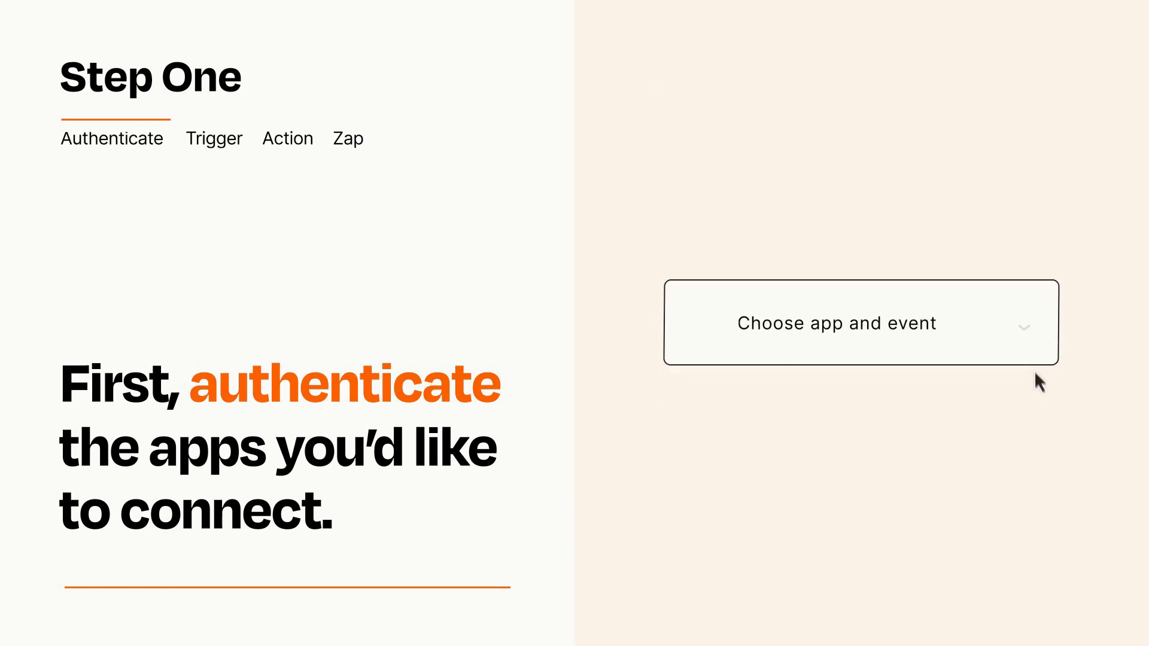
Choose Facebook New Lead as the trigger event for the Zap
{"action": "left_click", "coordinate": [859, 323]}
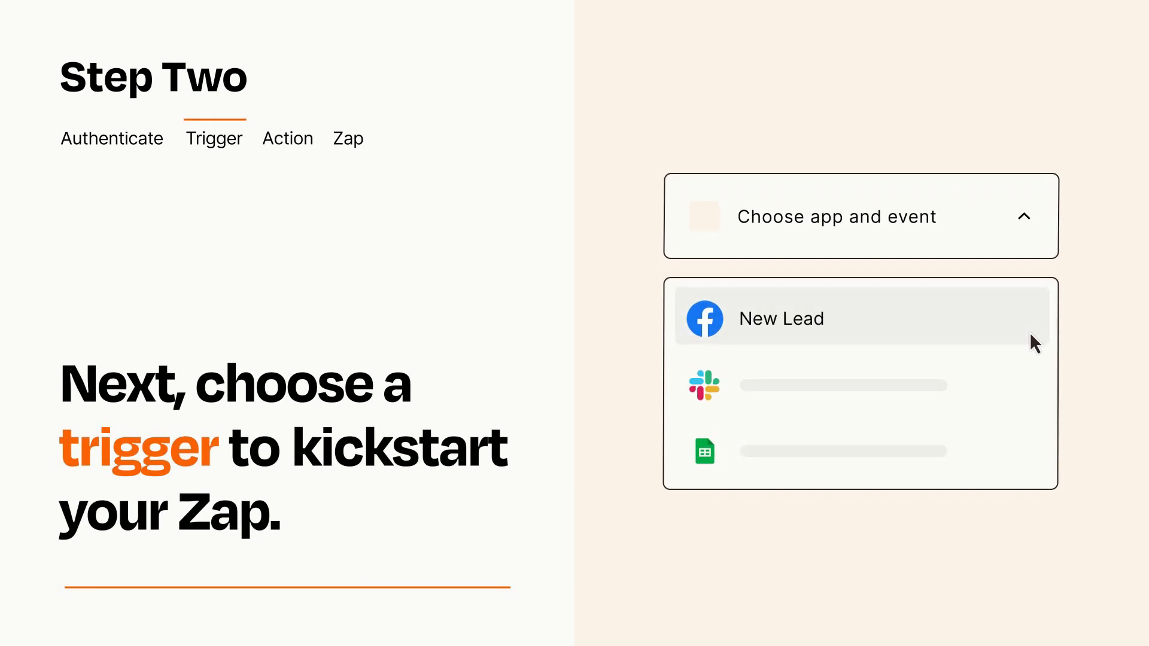
{"action": "mouse_move", "coordinate": [1033, 380]}
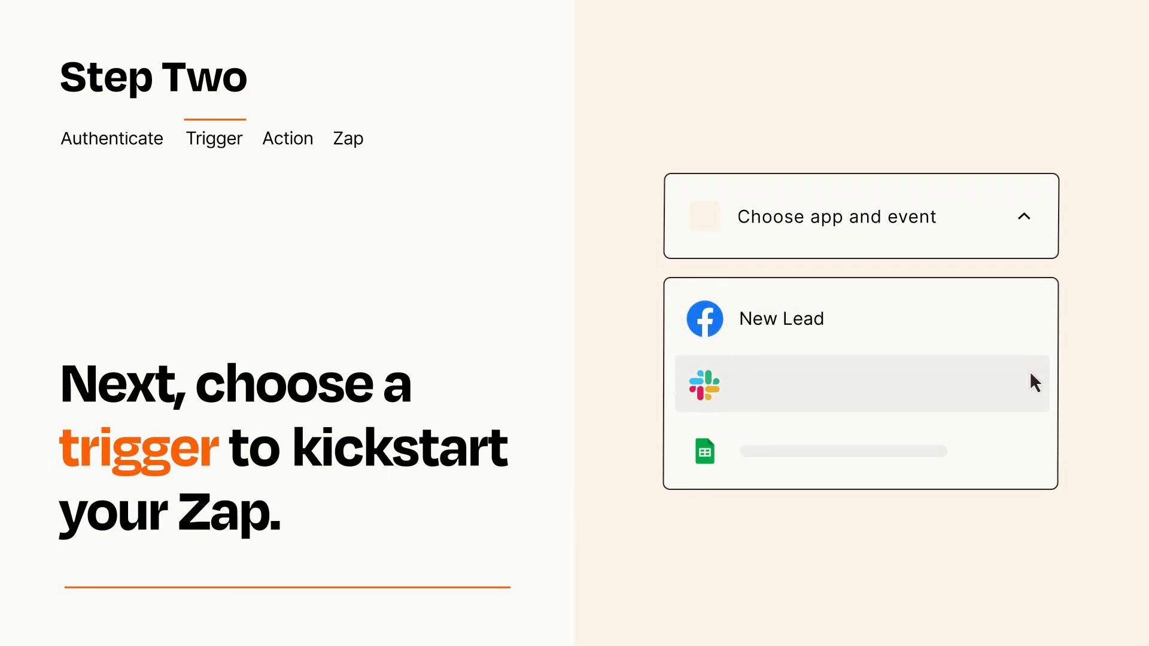
{"action": "mouse_move", "coordinate": [1034, 473]}
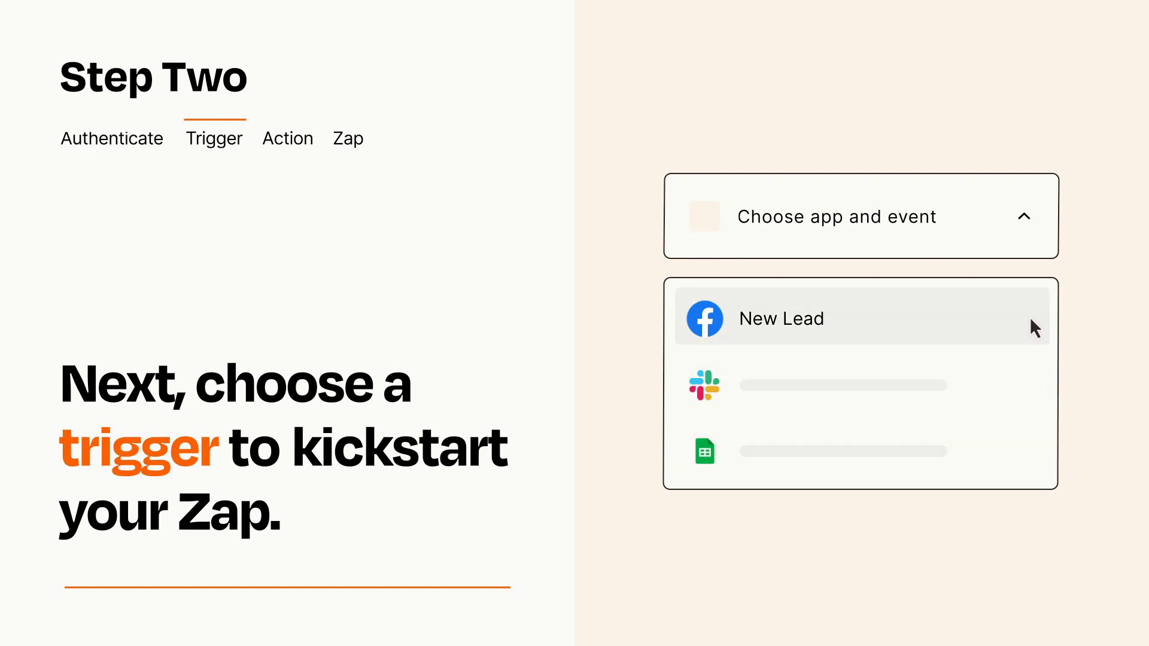
{"action": "mouse_move", "coordinate": [1031, 335]}
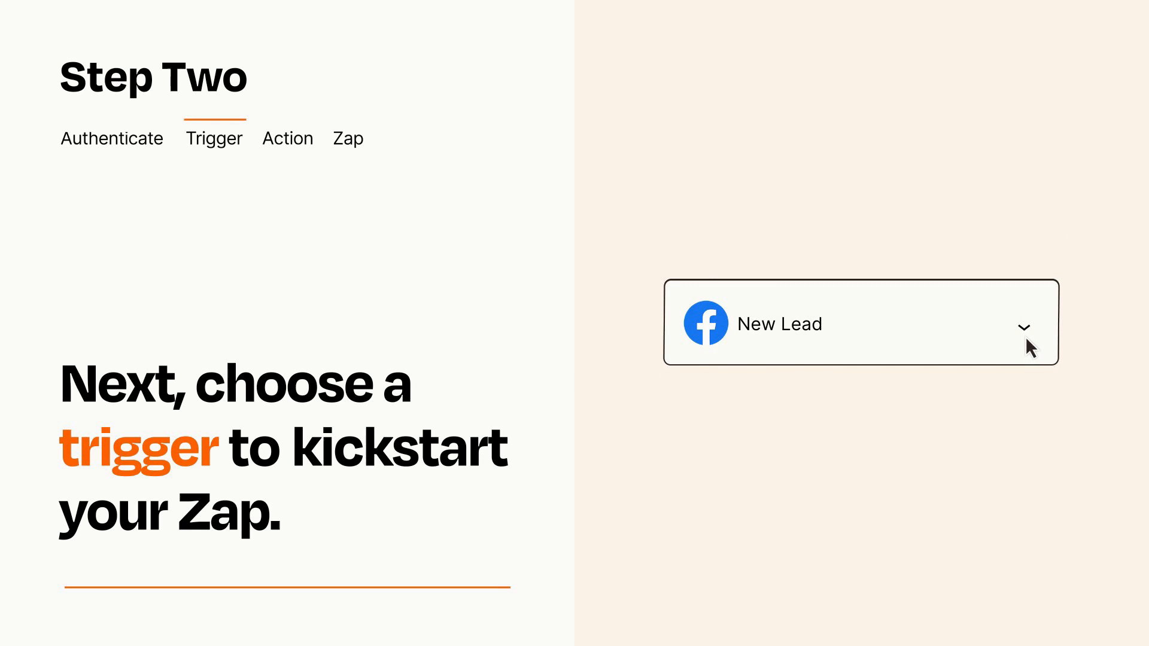
{"action": "mouse_move", "coordinate": [1047, 340]}
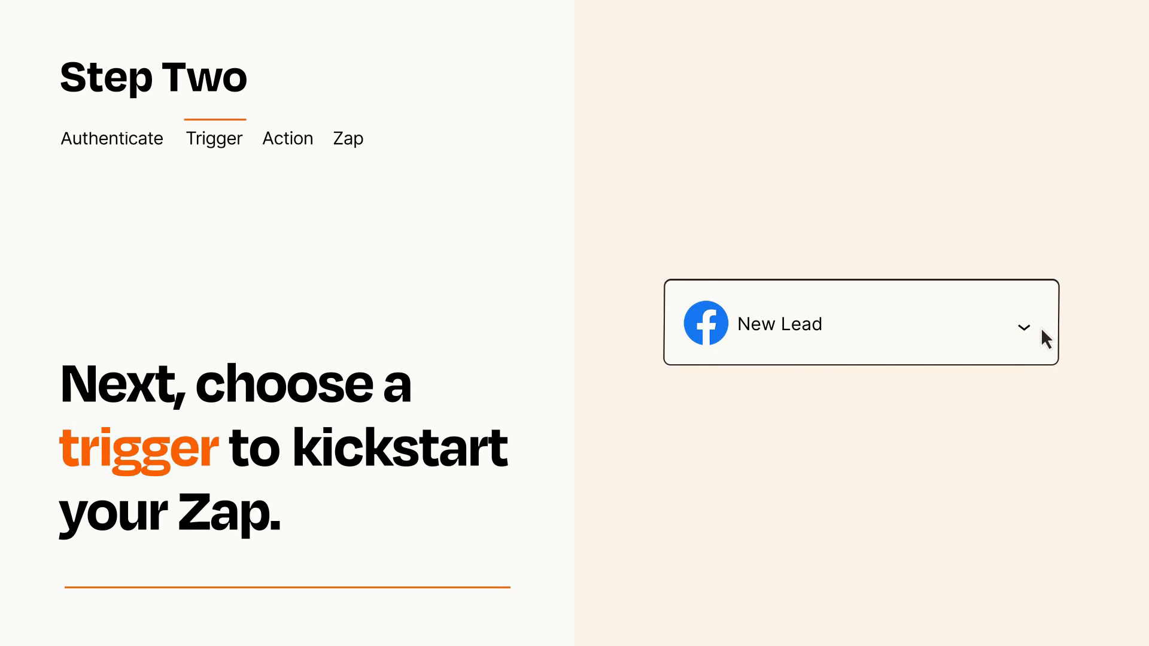
{"action": "mouse_move", "coordinate": [1046, 330]}
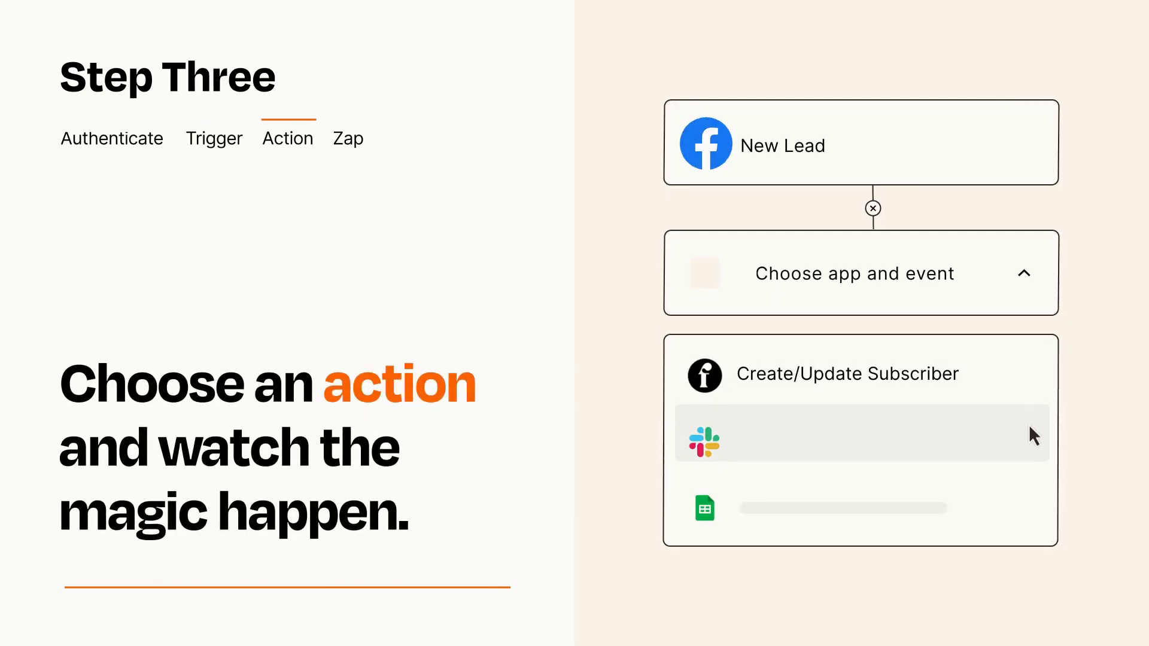
{"action": "mouse_move", "coordinate": [1033, 515]}
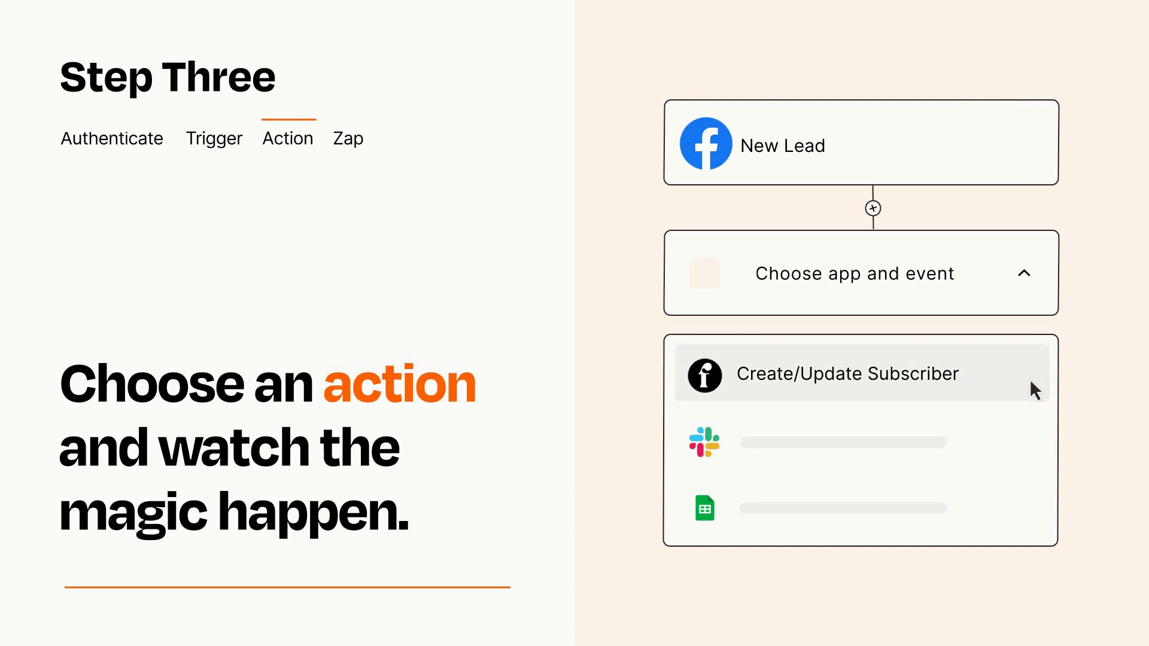
Set the action event to Create/Update Subscriber after the New Lead trigger
{"action": "left_click", "coordinate": [847, 373]}
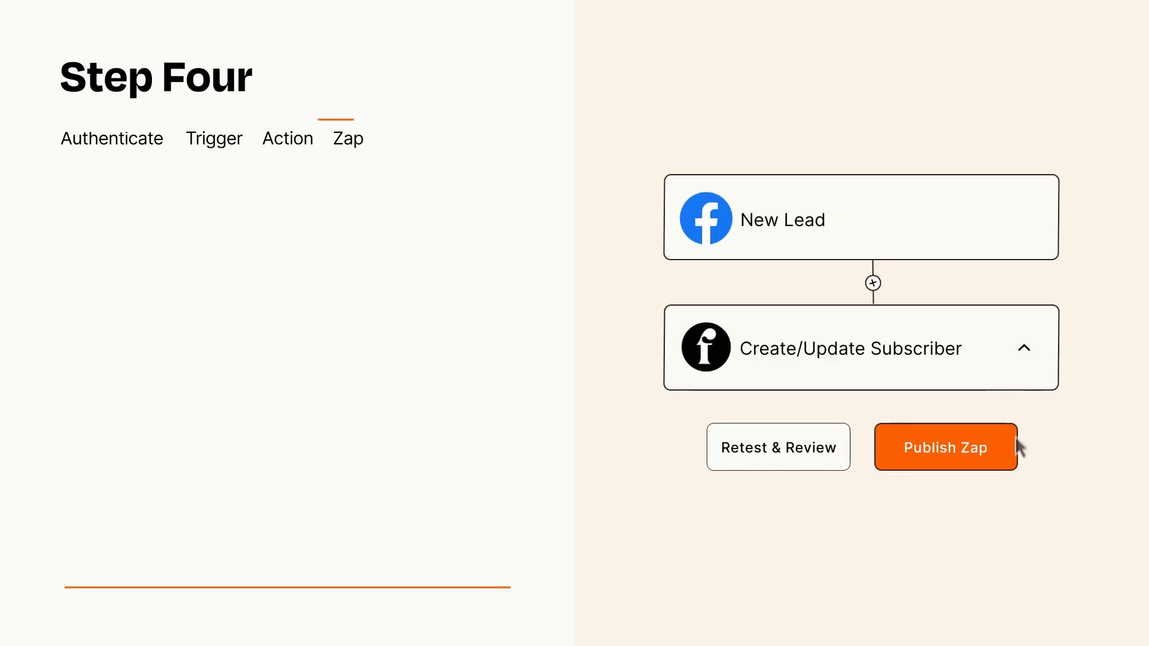
Publish and turn on the Zap linking New Lead to Create/Update Subscriber
{"action": "left_click", "coordinate": [945, 448]}
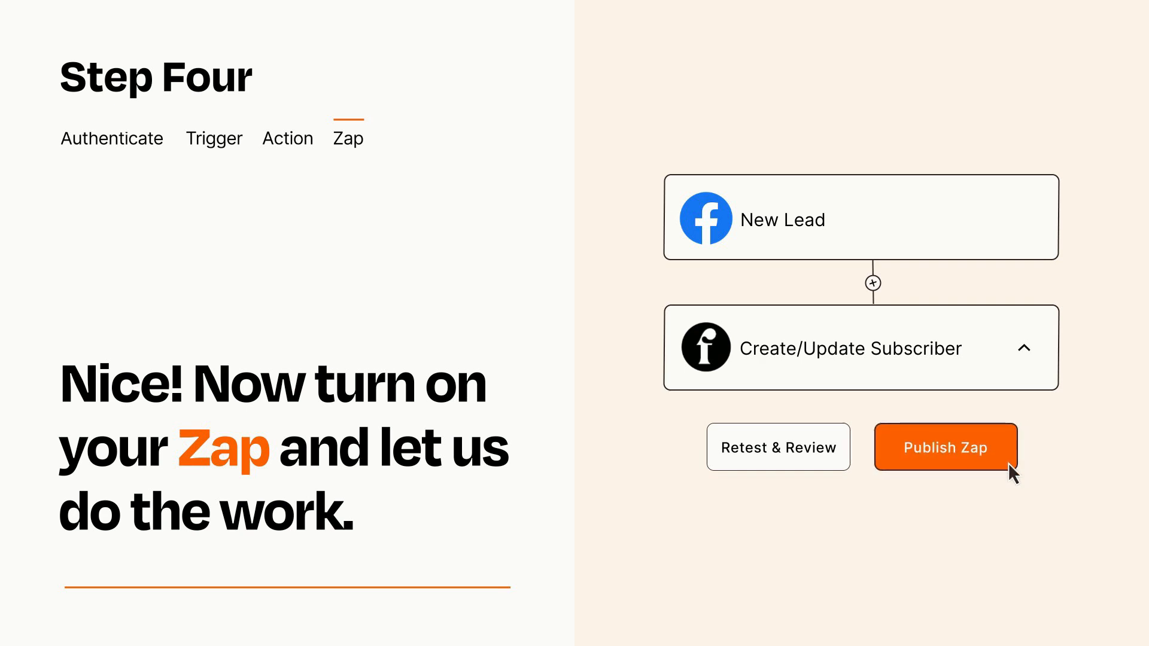
{"action": "left_click", "coordinate": [946, 448]}
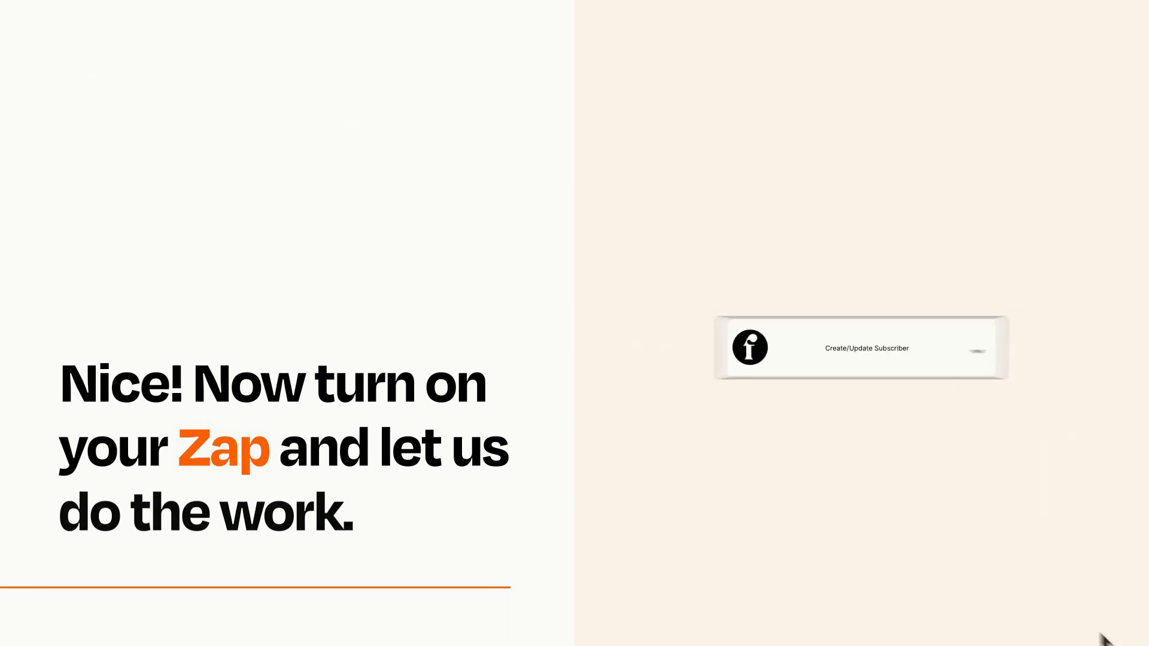